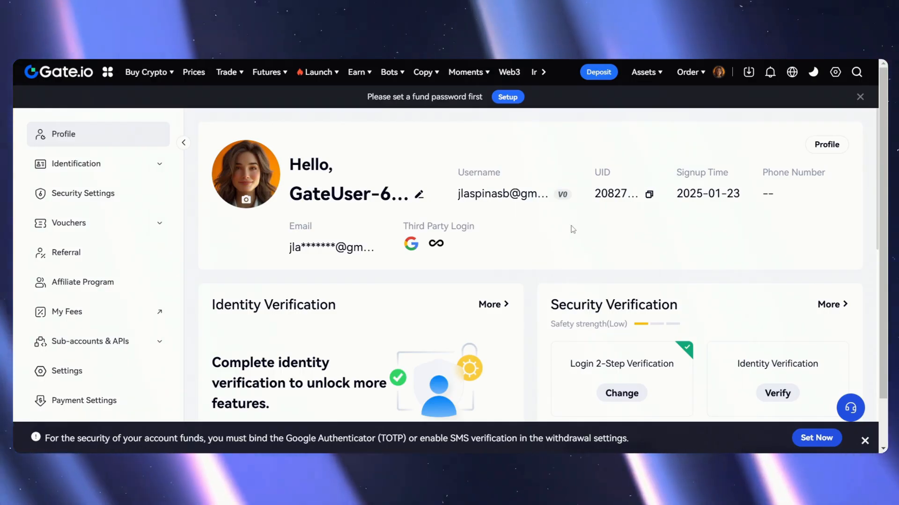
mouse_move(304, 144)
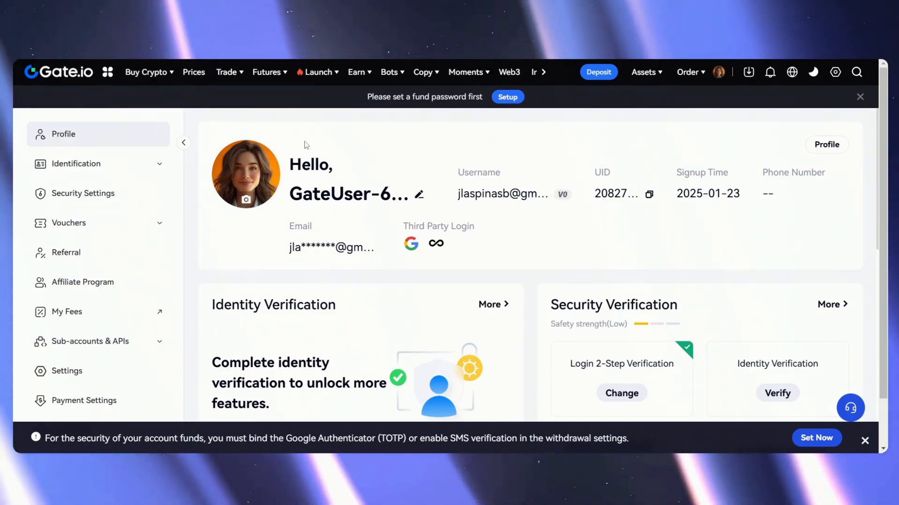
mouse_move(211, 257)
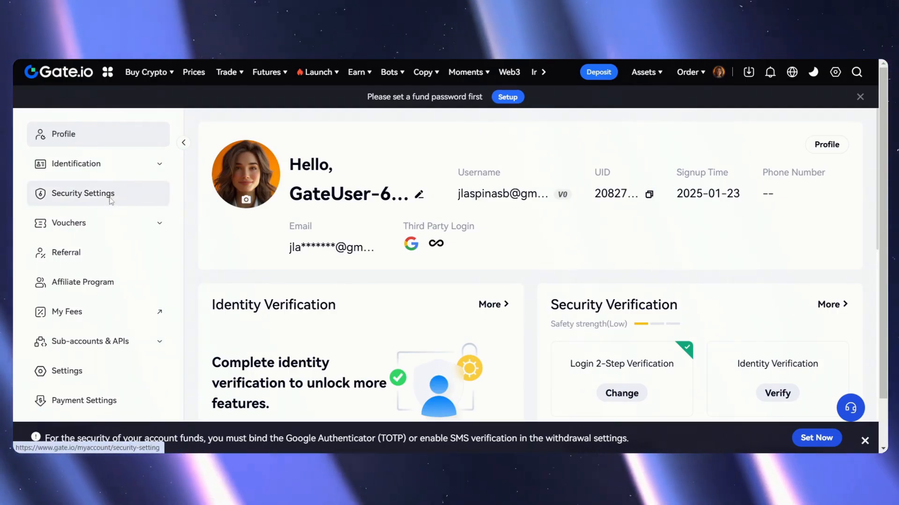
Go to Security Settings from the account sidebar, showing Google Authenticator off.
left_click(82, 193)
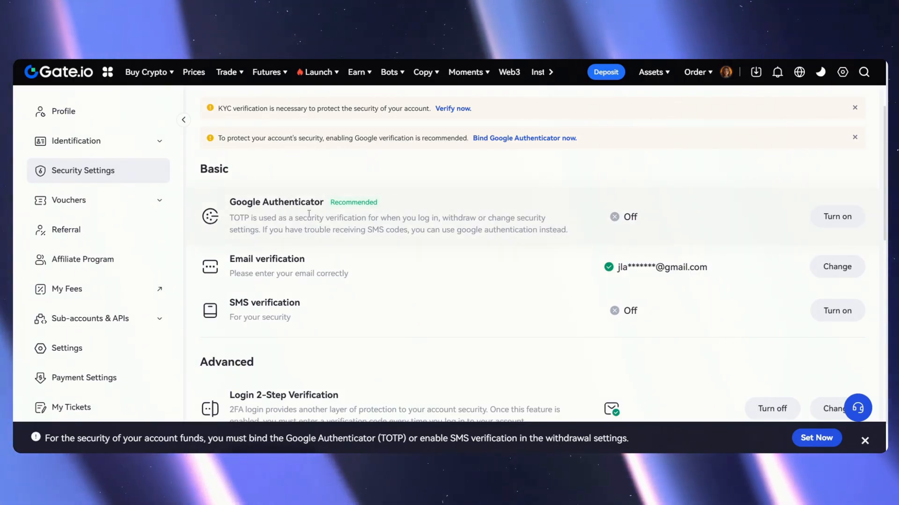
mouse_move(837, 217)
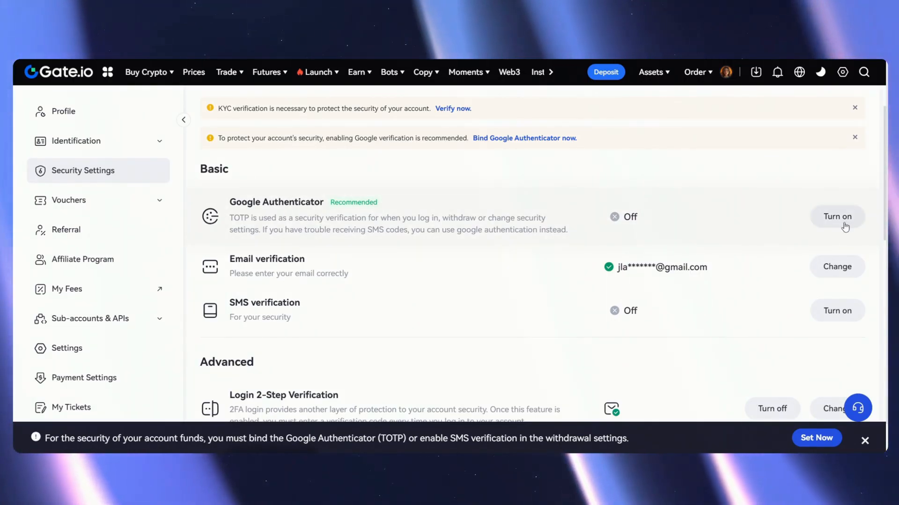
Start turning on Google Authenticator and copy the setup key shown under the QR code.
left_click(837, 216)
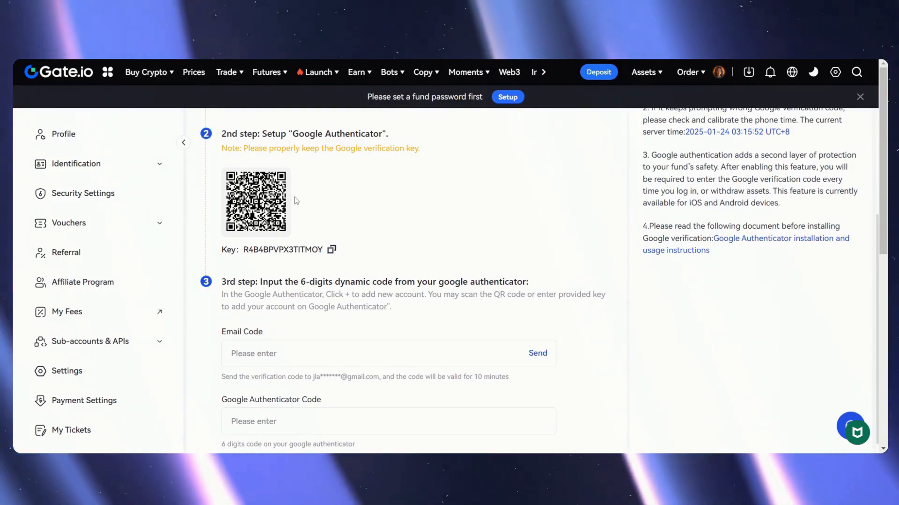
mouse_move(336, 271)
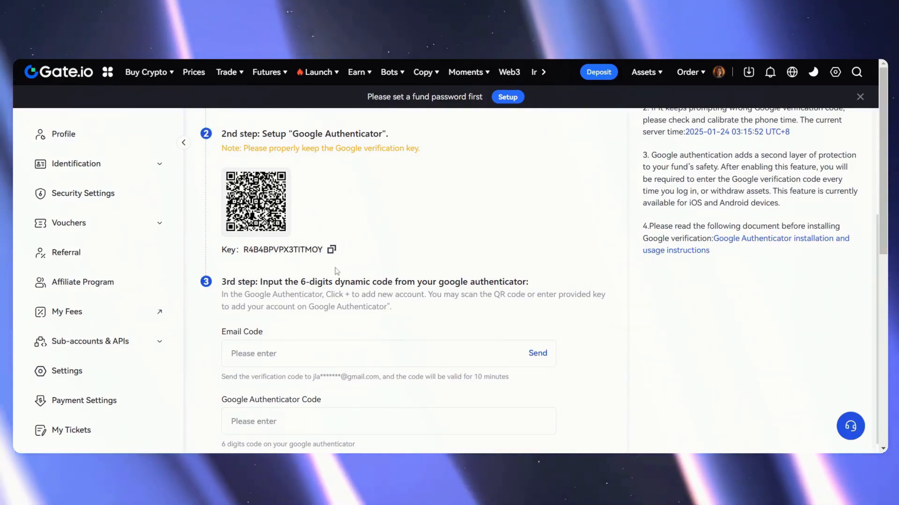
scroll("down", 3)
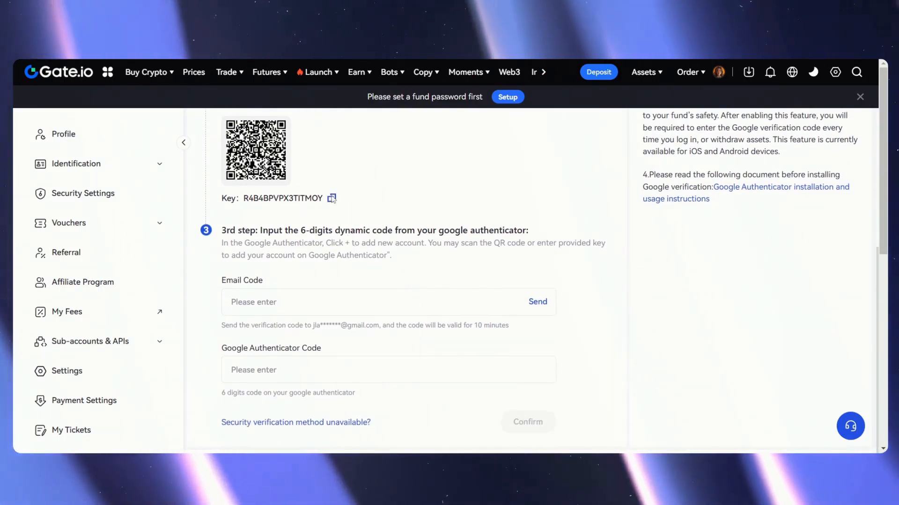
left_click(331, 197)
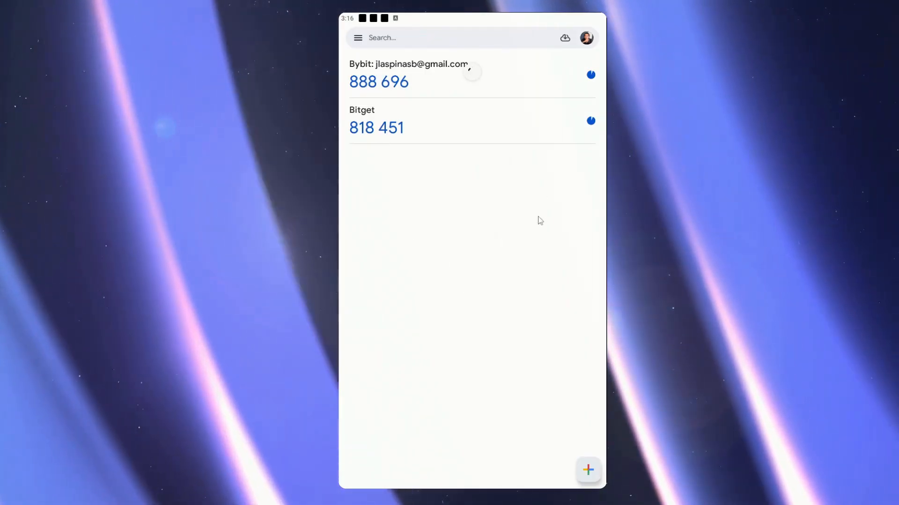
left_click(588, 471)
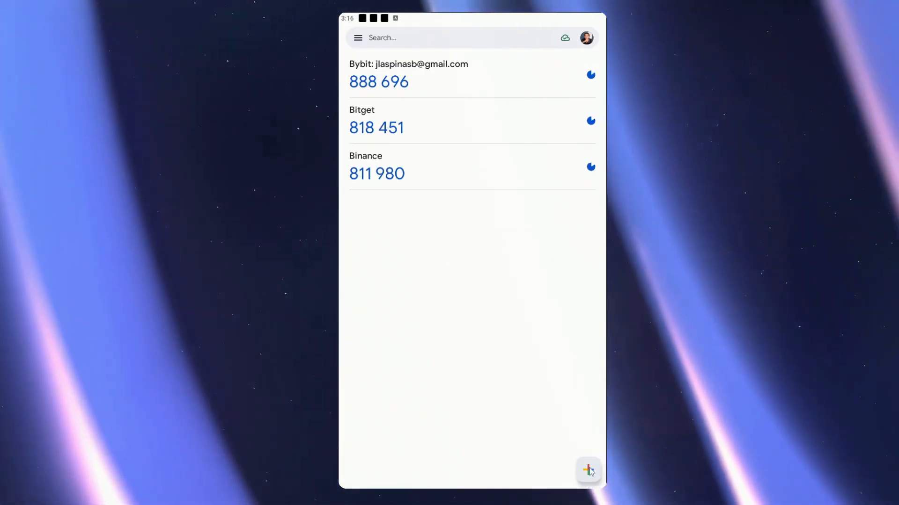
left_click(588, 470)
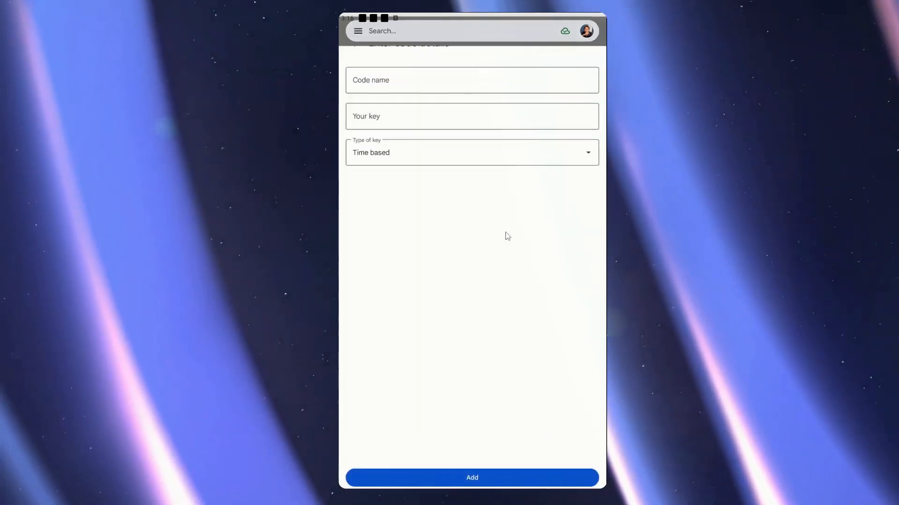
type("gate")
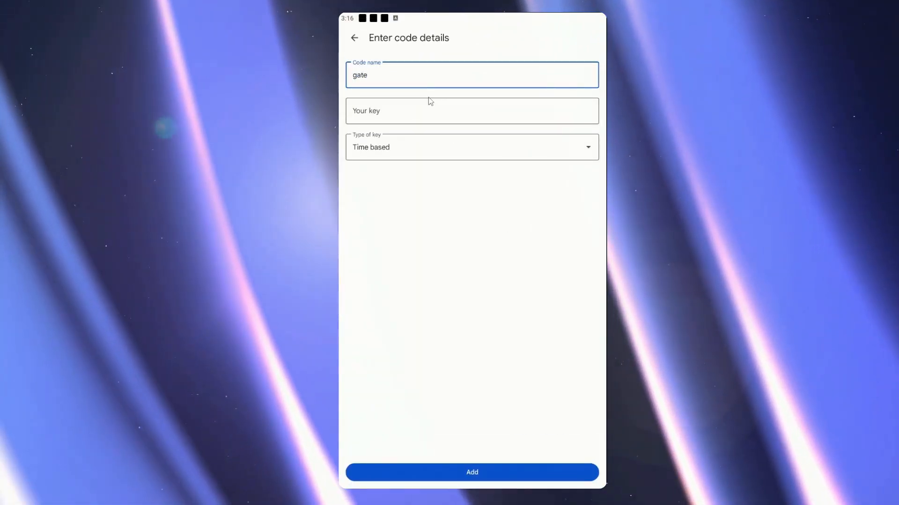
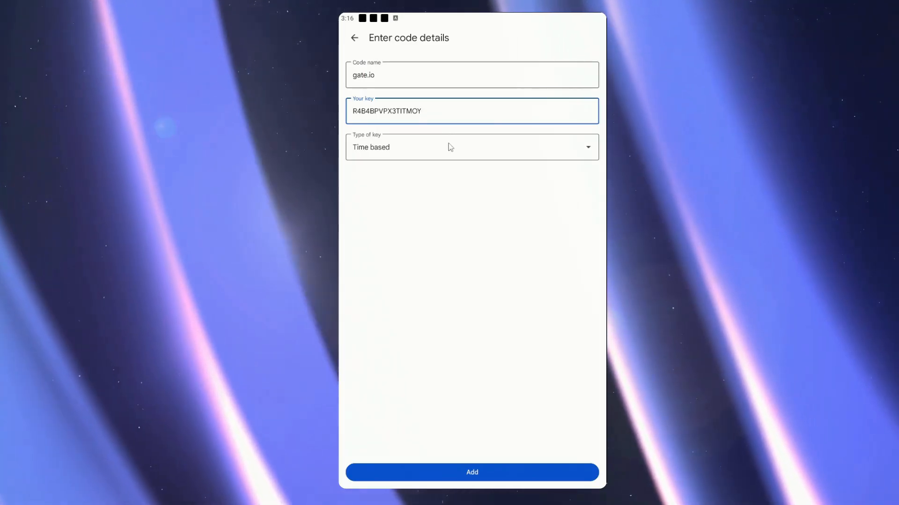
left_click(470, 472)
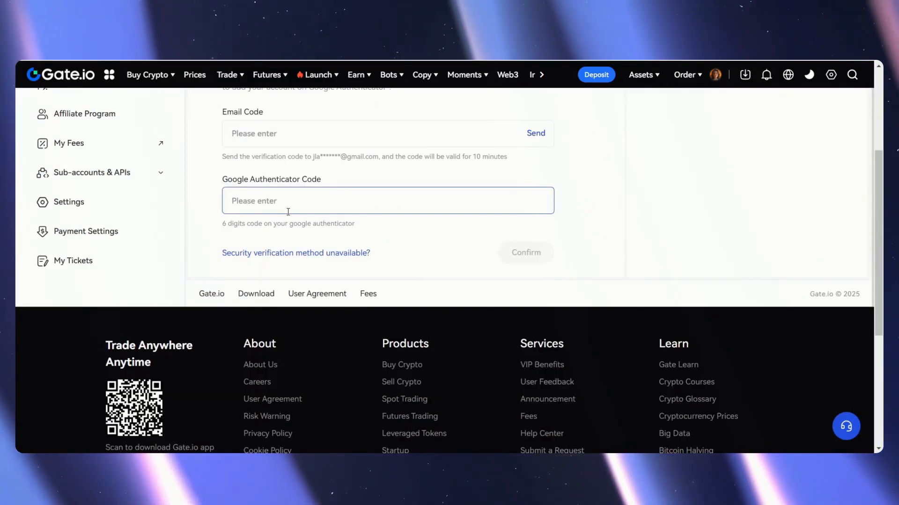
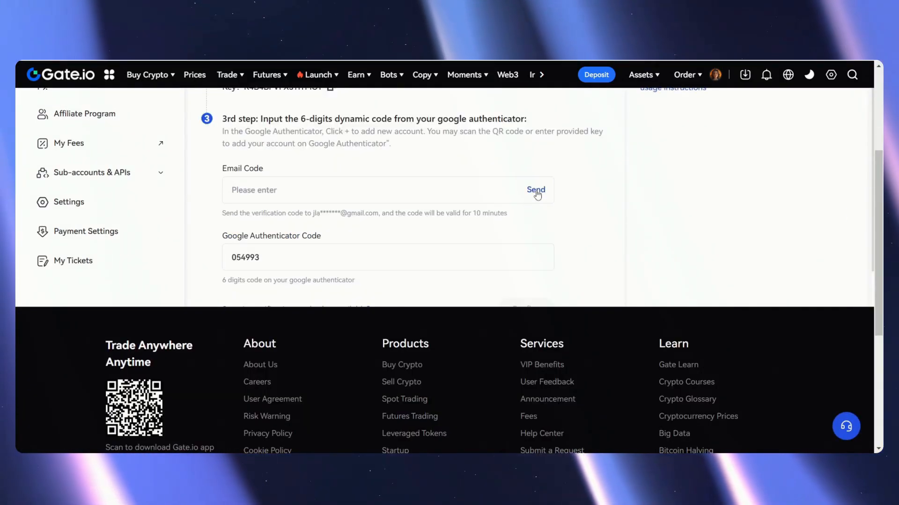
left_click(536, 190)
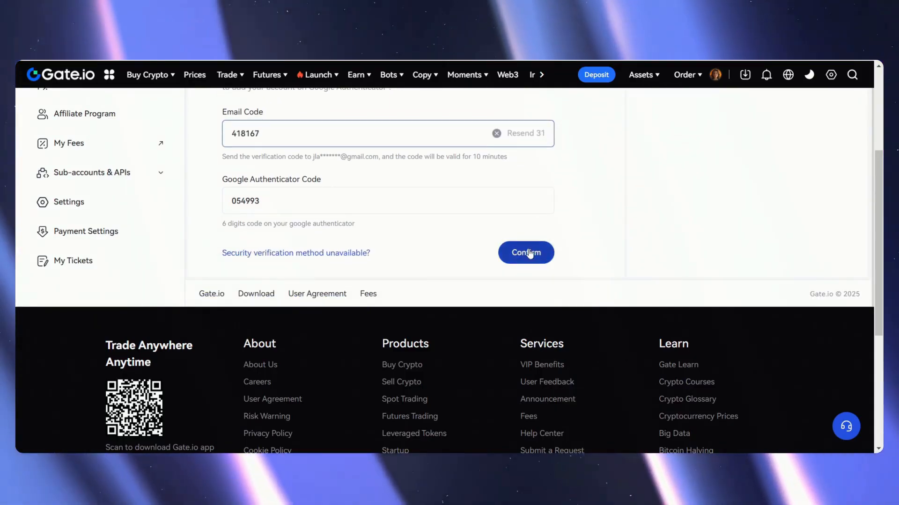
left_click(525, 252)
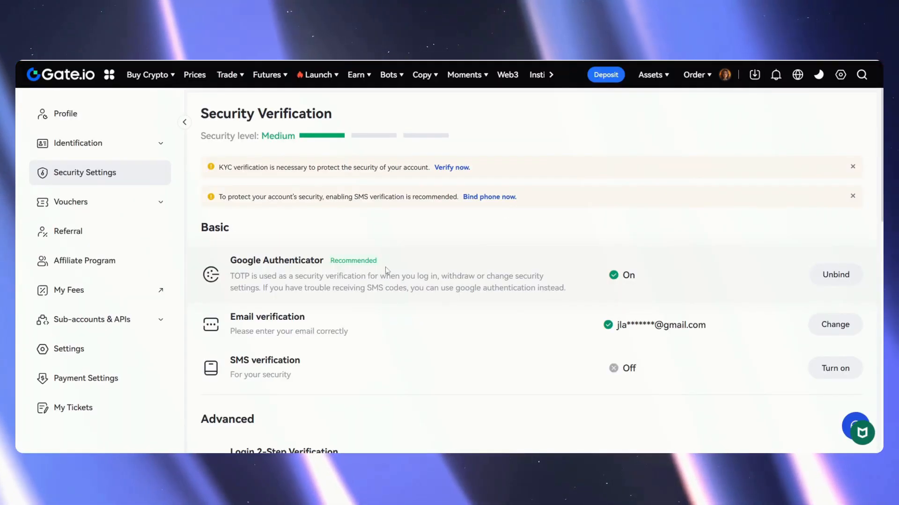
mouse_move(782, 289)
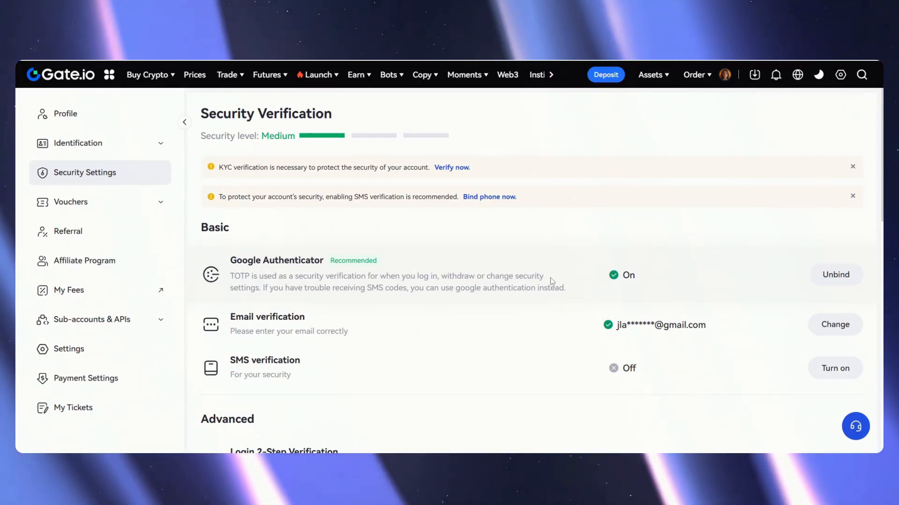
mouse_move(580, 269)
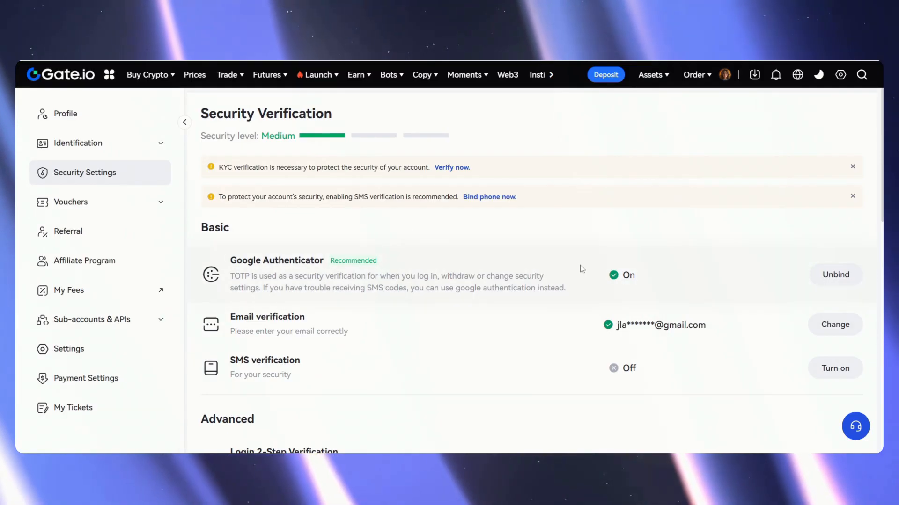